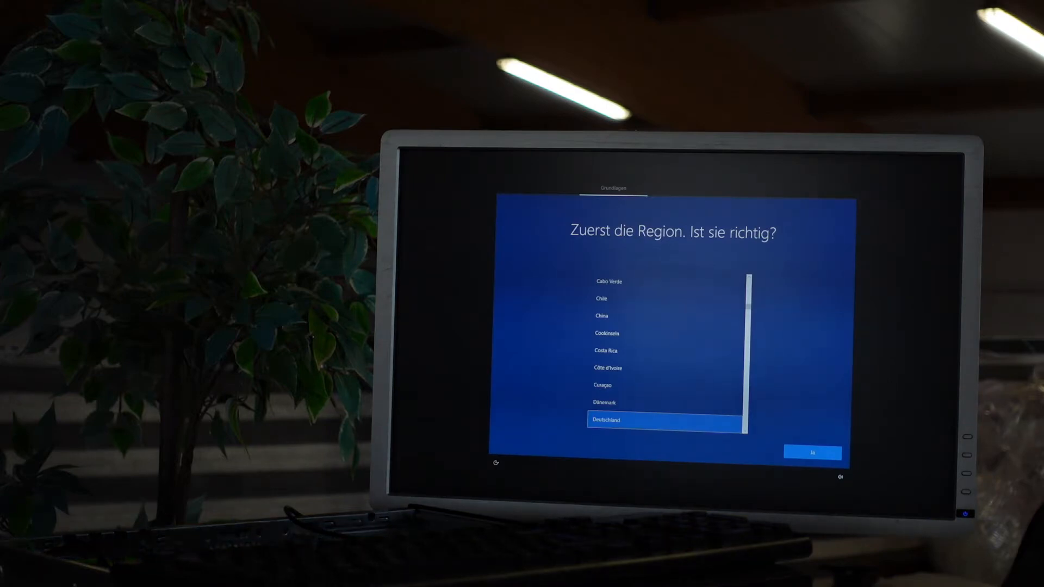
Step: Confirm Deutschland as region and choose 'Ich habe kein Internet' to skip networking
{"action": "left_click", "coordinate": [811, 452]}
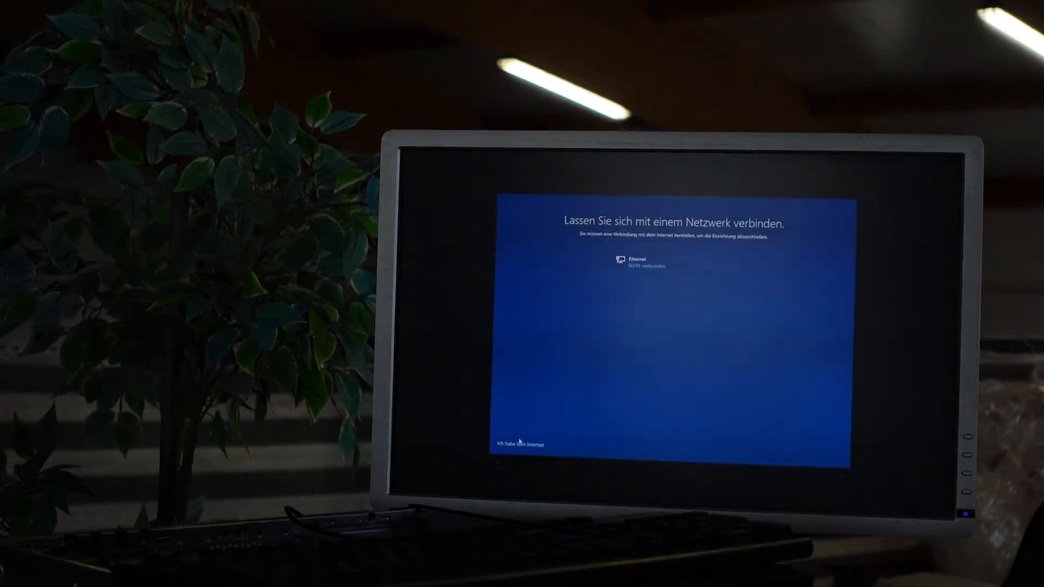
{"action": "left_click", "coordinate": [519, 443]}
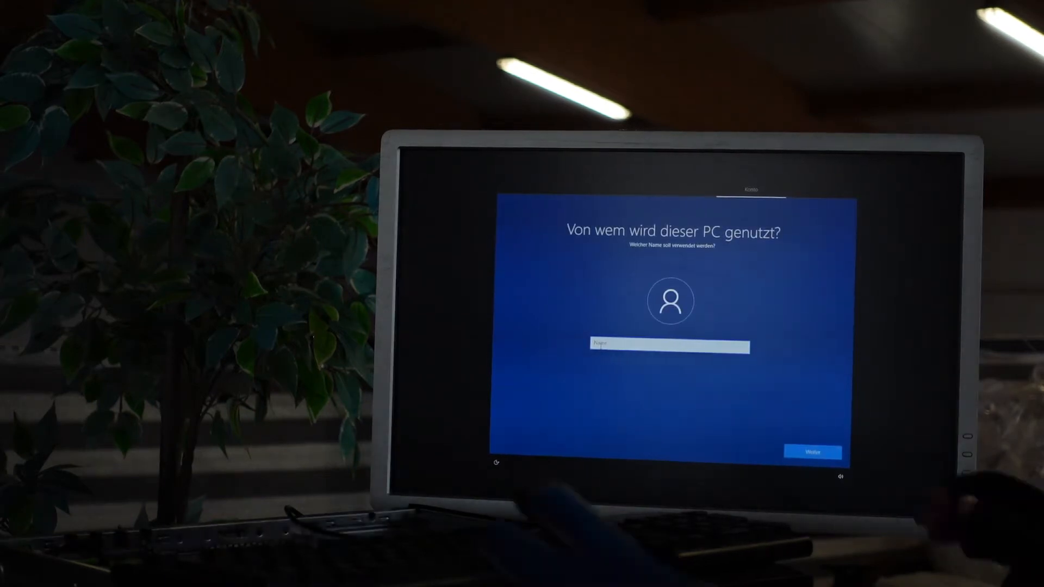
Step: Name the local user account 'Windows' and continue with Weiter
{"action": "type", "text": "Windows 10P"}
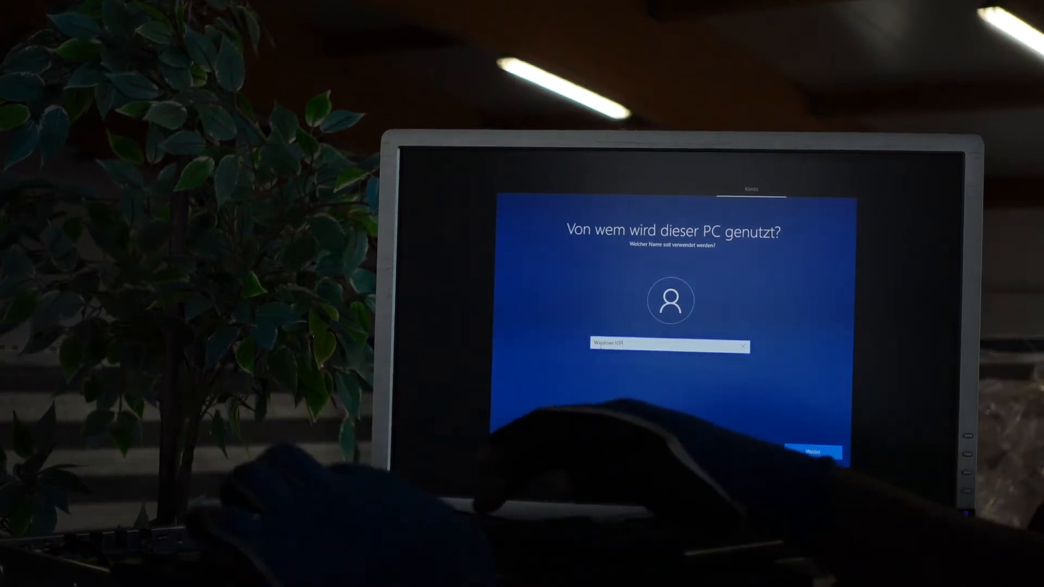
{"action": "left_click", "coordinate": [818, 451]}
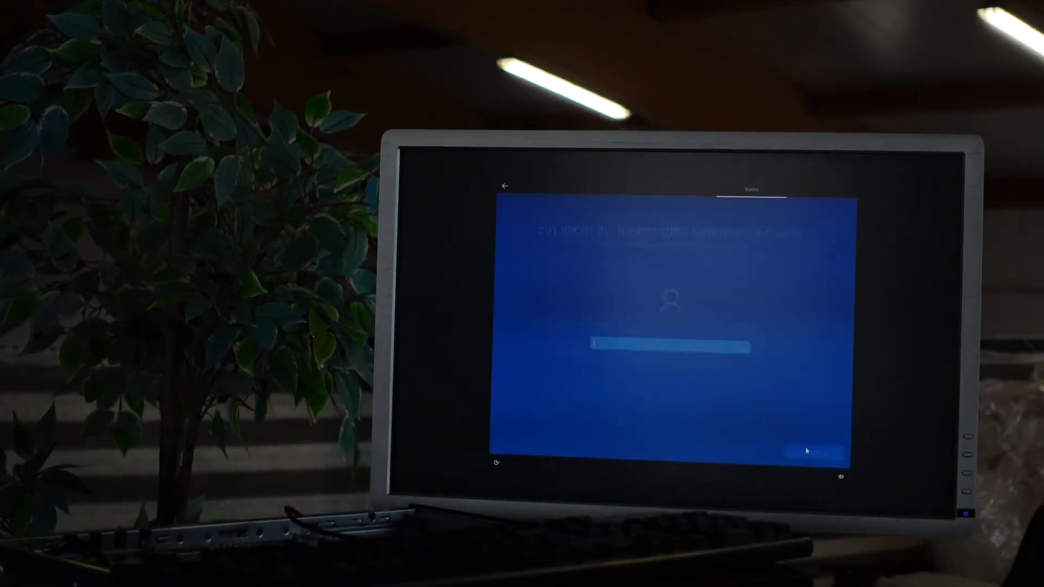
Step: Skip the password and decline inking and typing diagnostics to finish setup
{"action": "left_click", "coordinate": [817, 452]}
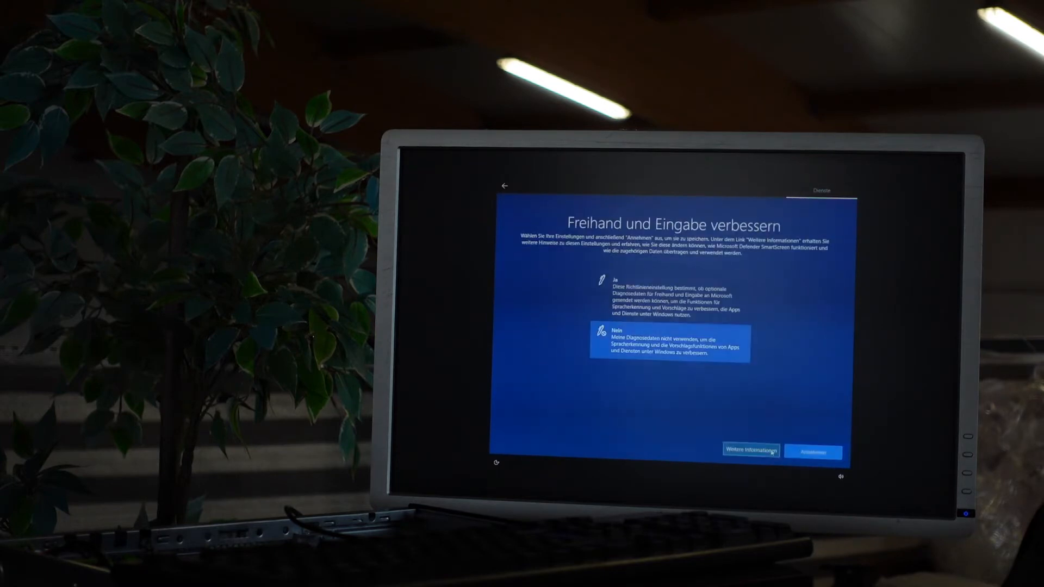
{"action": "left_click", "coordinate": [813, 452]}
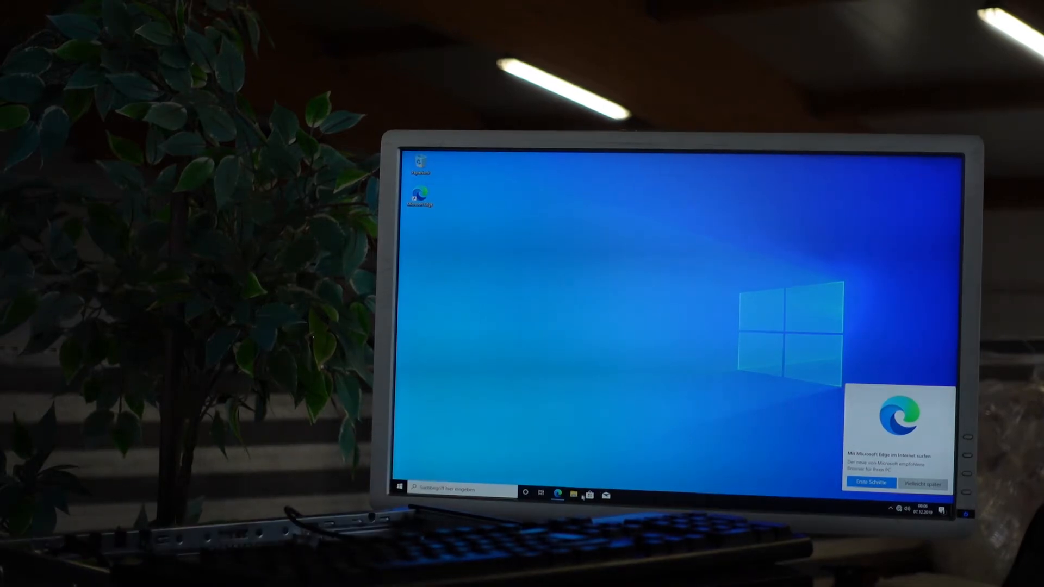
Step: Launch the Intel HD Grafik setup executable from the ESD-USB drive in Explorer
{"action": "left_click", "coordinate": [573, 493]}
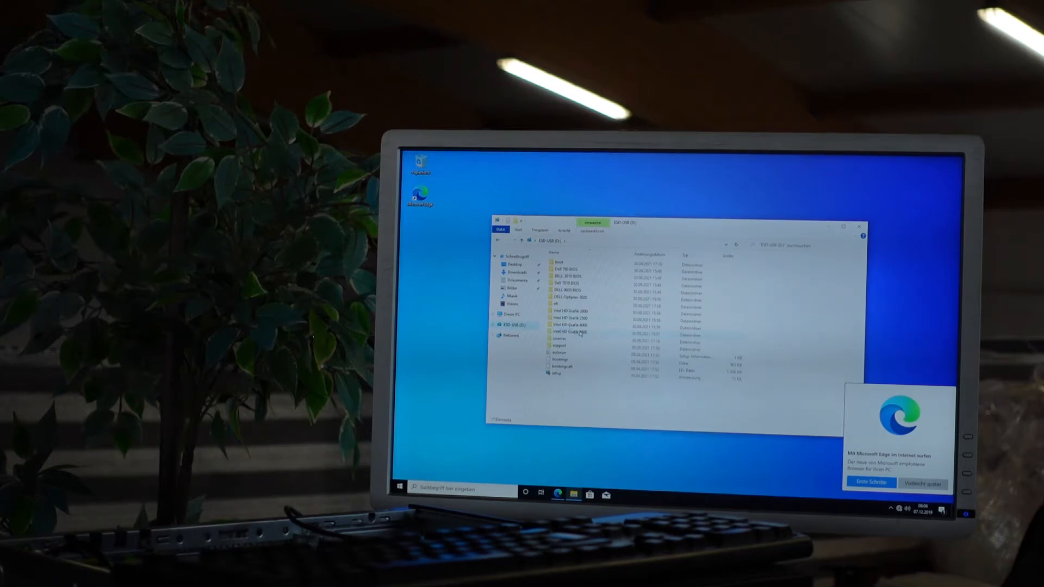
{"action": "double_click", "coordinate": [567, 332]}
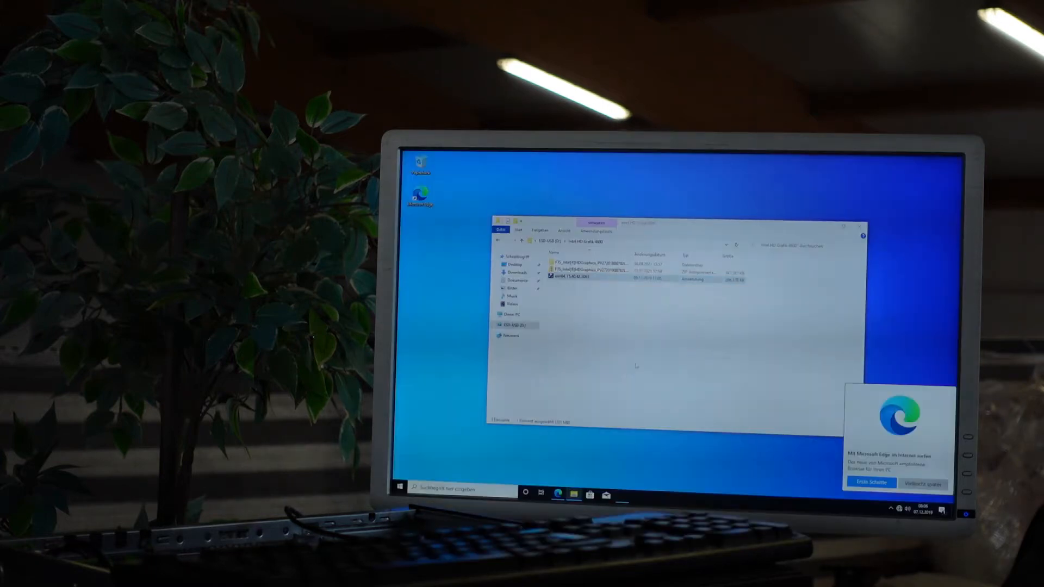
{"action": "double_click", "coordinate": [579, 277]}
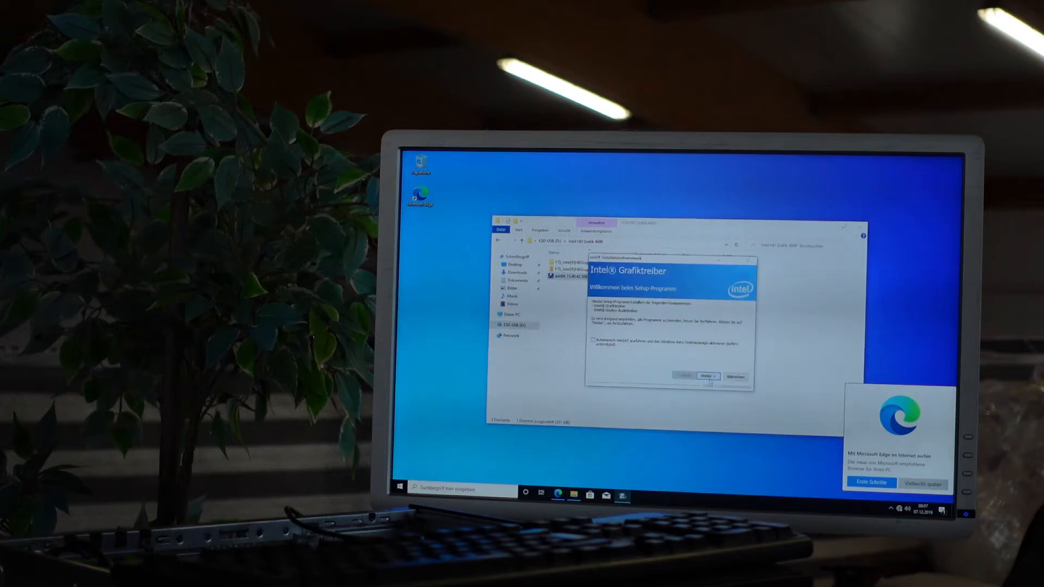
Step: Run the Intel Grafiktreiber wizard from the welcome page through to completion
{"action": "left_click", "coordinate": [707, 376]}
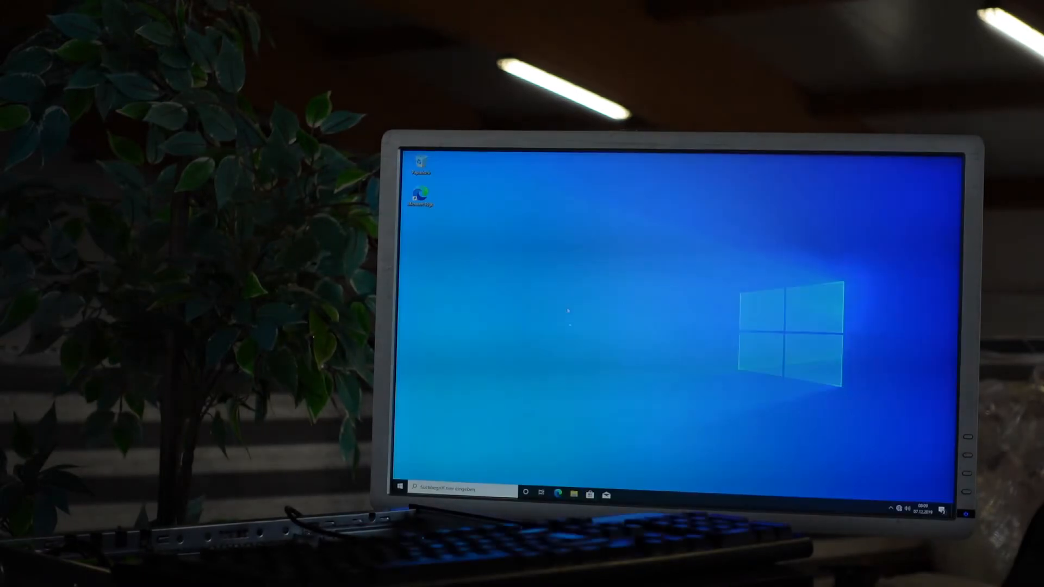
Step: Dismiss the Explorer window and folder dialog, then bring up the Start menu
{"action": "left_click", "coordinate": [571, 494]}
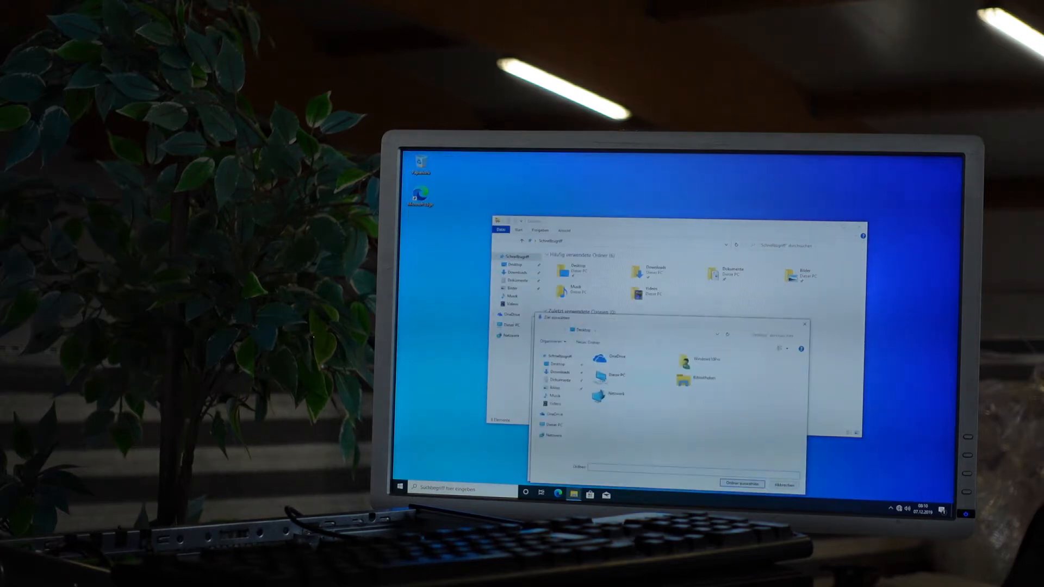
{"action": "left_click", "coordinate": [740, 483]}
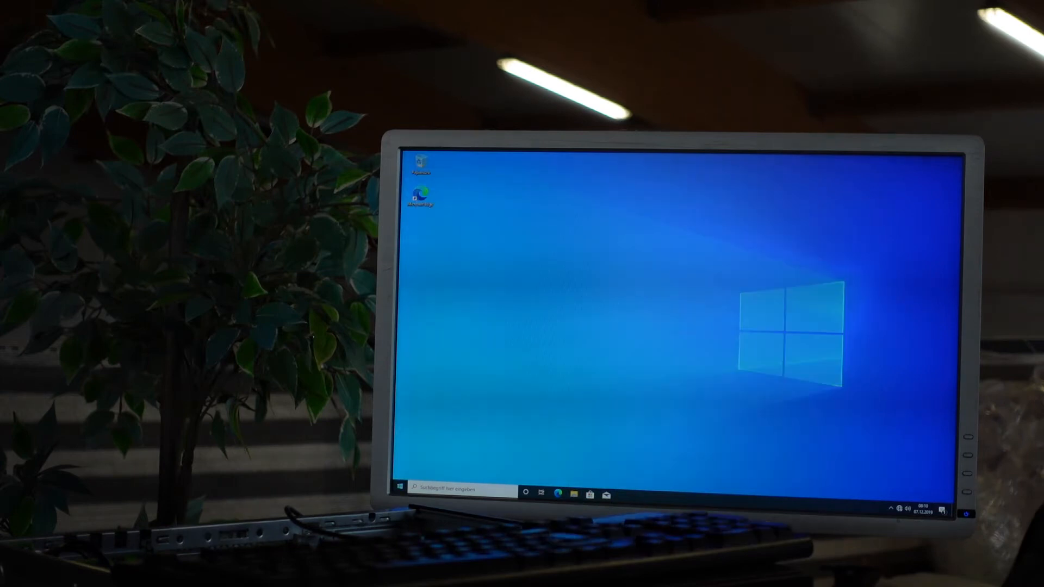
{"action": "left_click", "coordinate": [398, 487]}
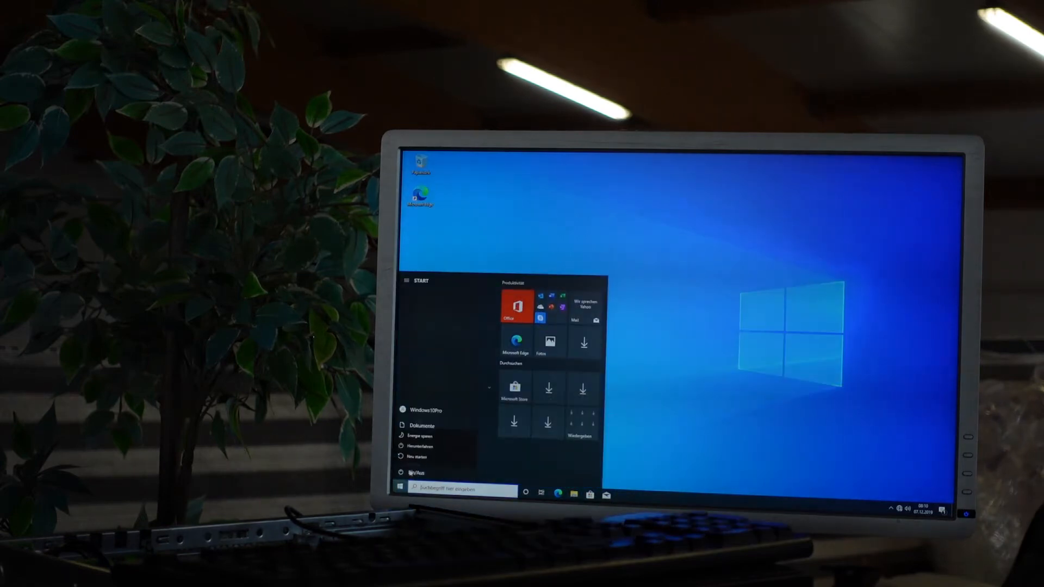